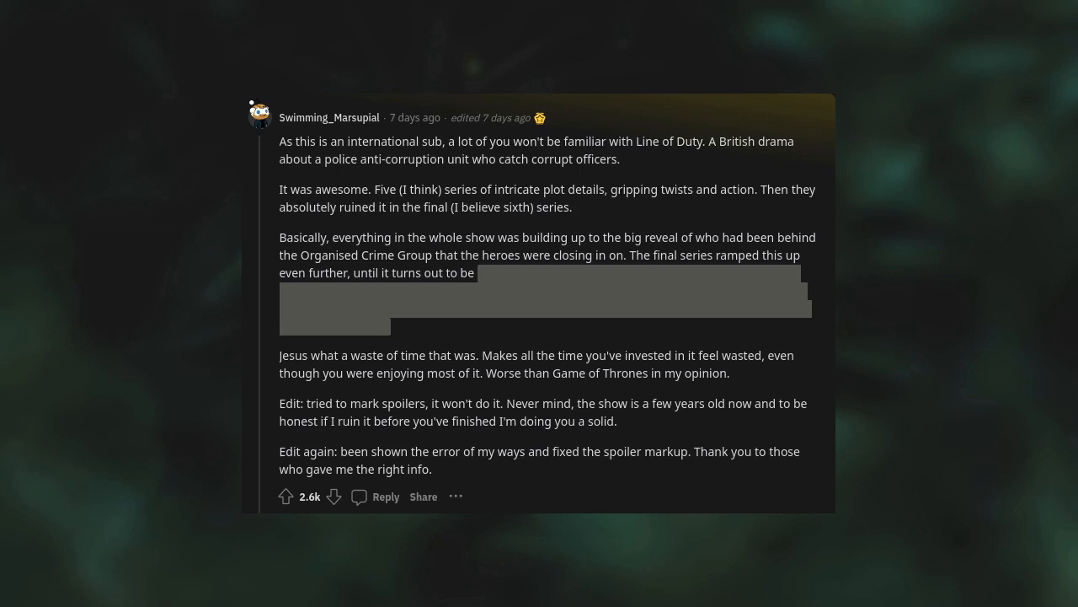
scroll(down, 3)
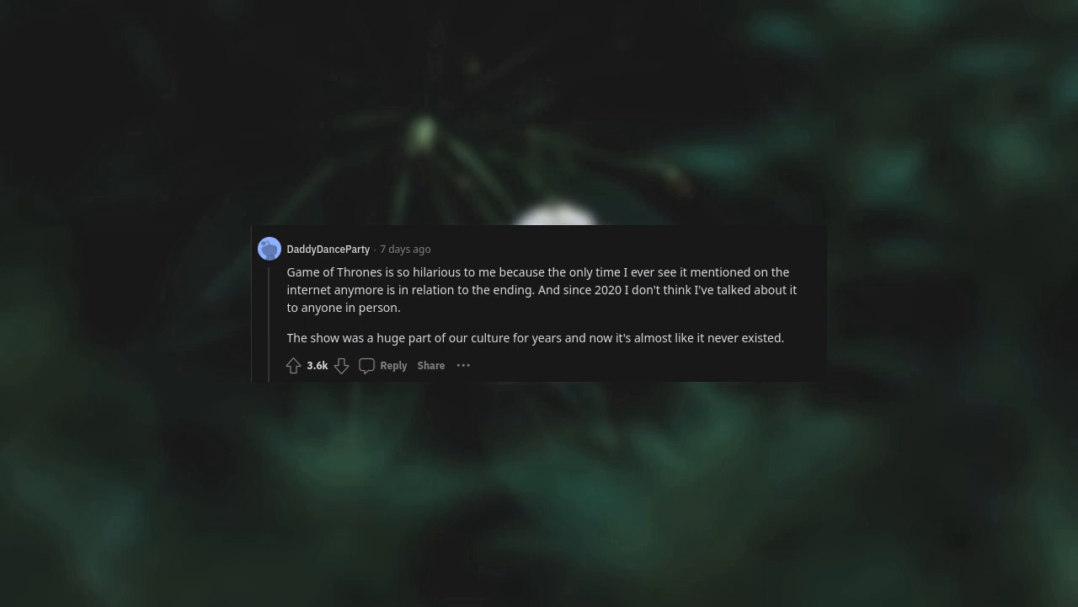
scroll(down, 3)
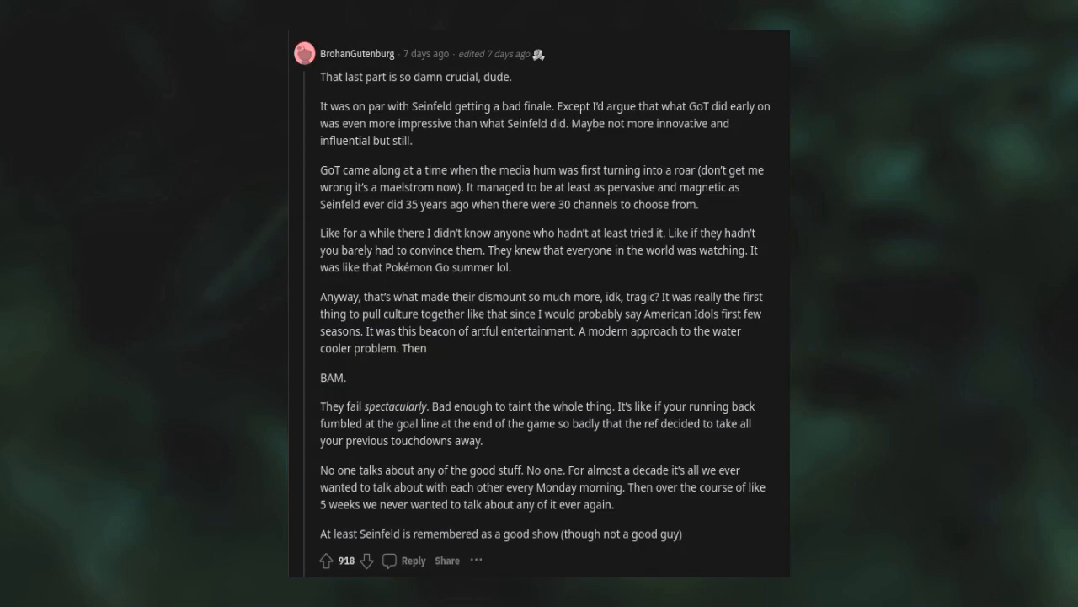